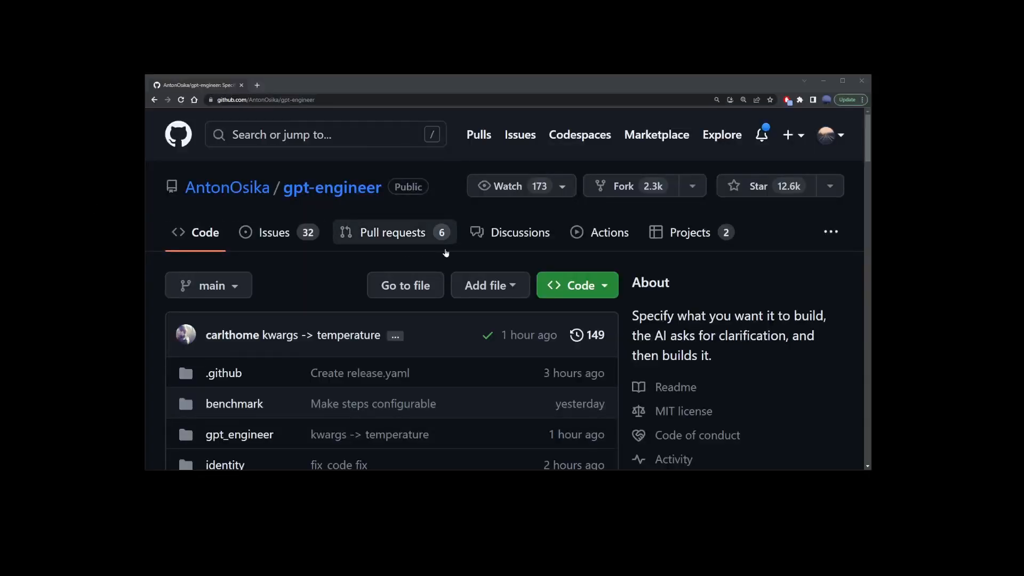
# Clone the repository from github.com/AntonOsika/gpt-engineer.git
pyautogui.click(573, 285)
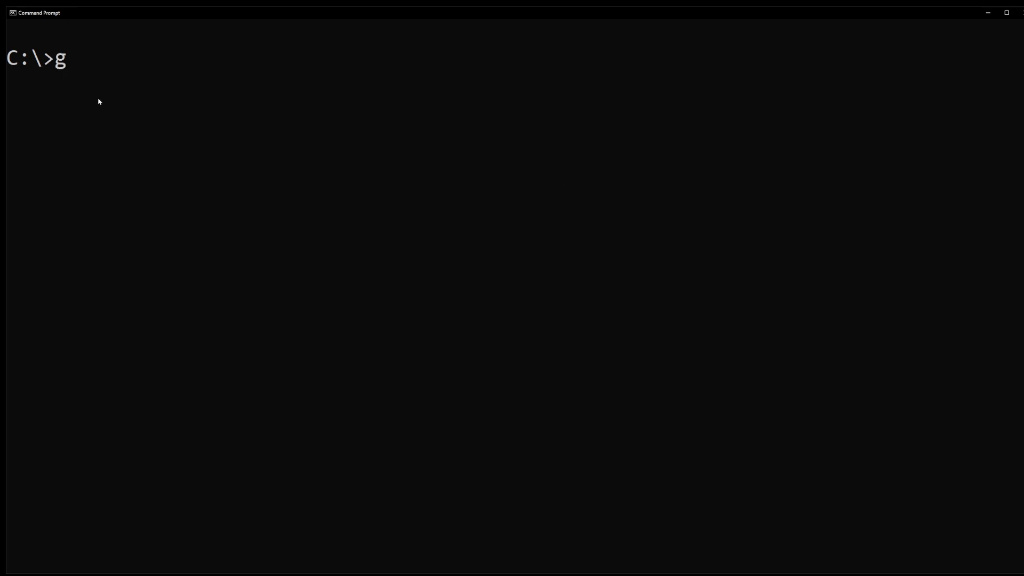
pyautogui.write('it clone')
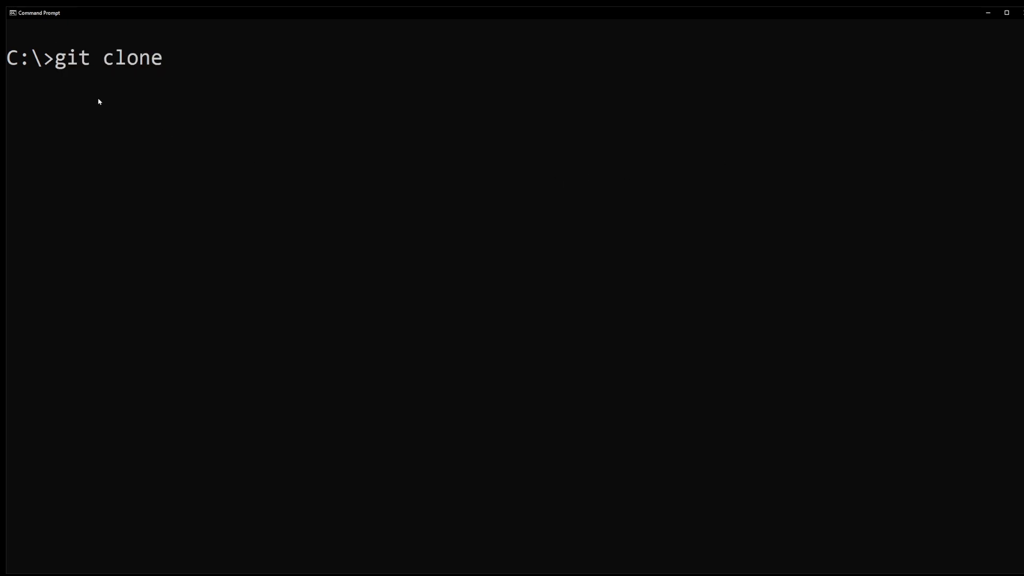
pyautogui.write('https://github.com/AntonOsika/gpt-engineer.git')
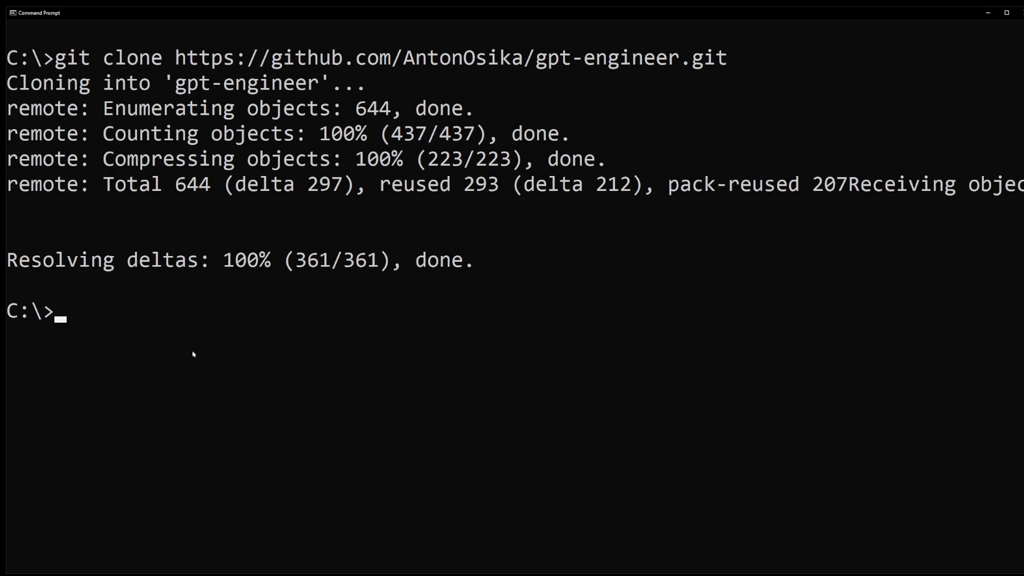
# Move into gpt-engineer/projects and list the folders, showing the example project
pyautogui.write('cd gpt-engineer')
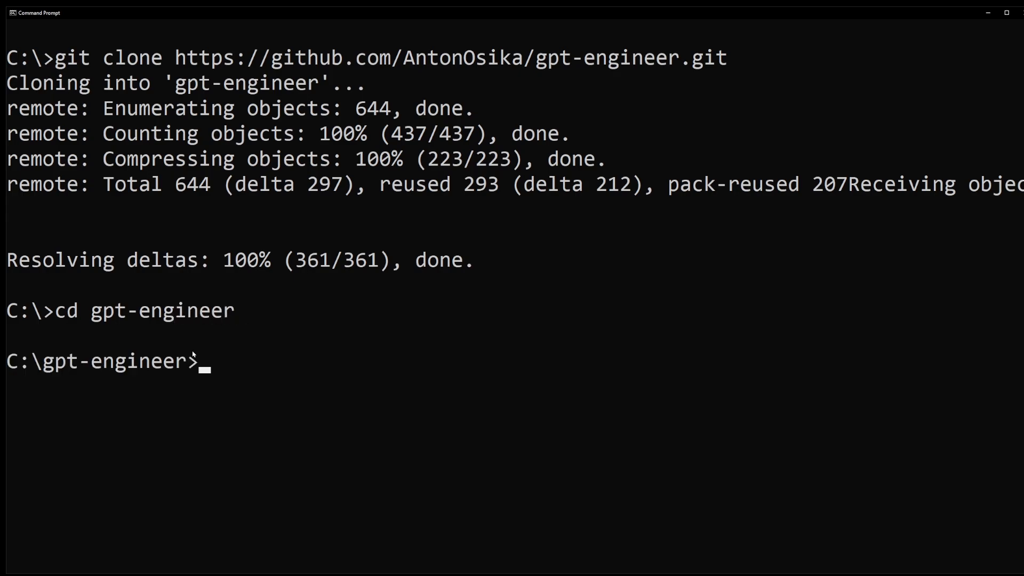
pyautogui.write('dir')
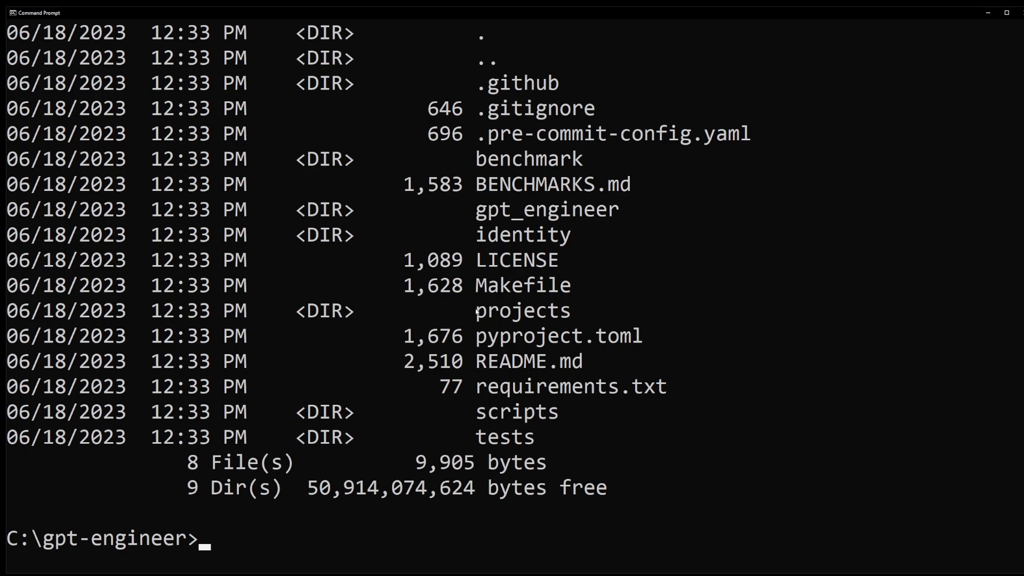
pyautogui.write('cd projects')
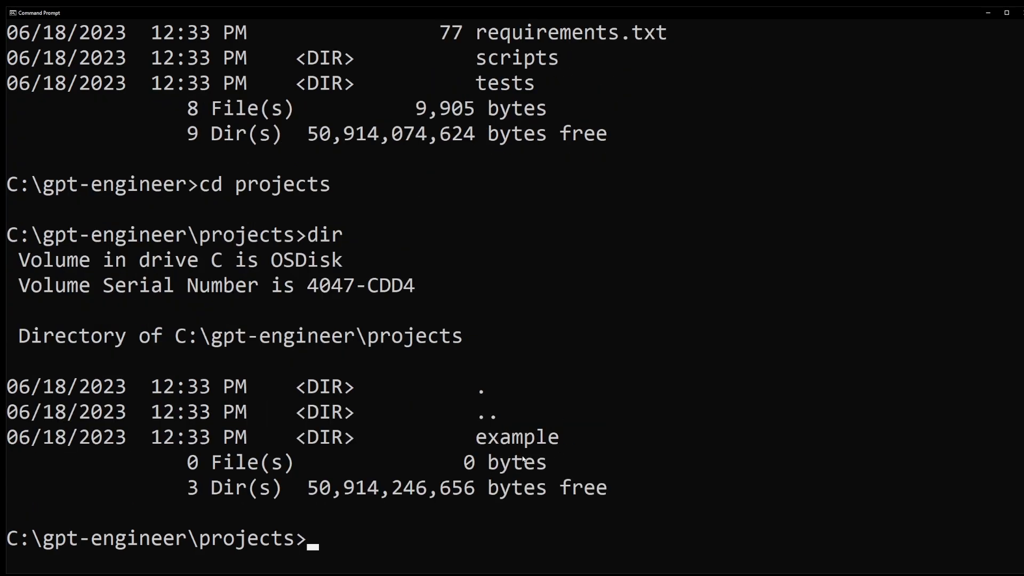
pyautogui.write('dir example')
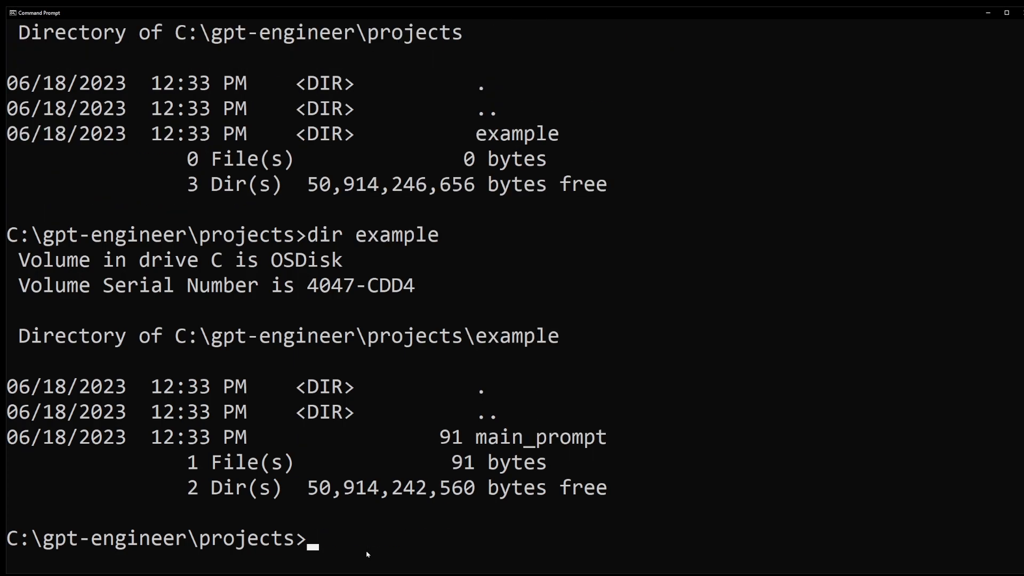
# Open main_prompt and add two orange food pellets that move by changing position
pyautogui.doubleClick(501, 436)
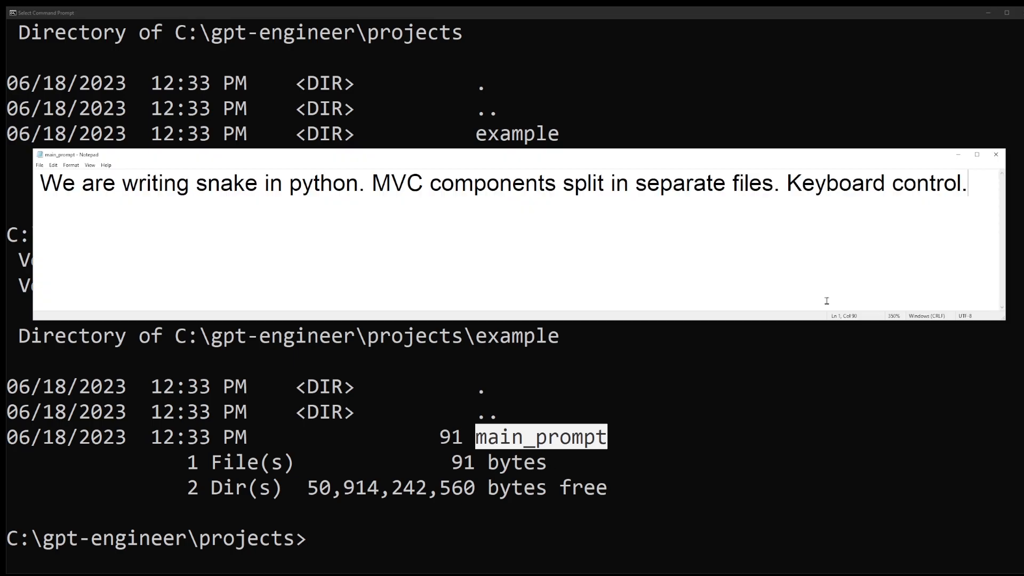
pyautogui.write('" "')
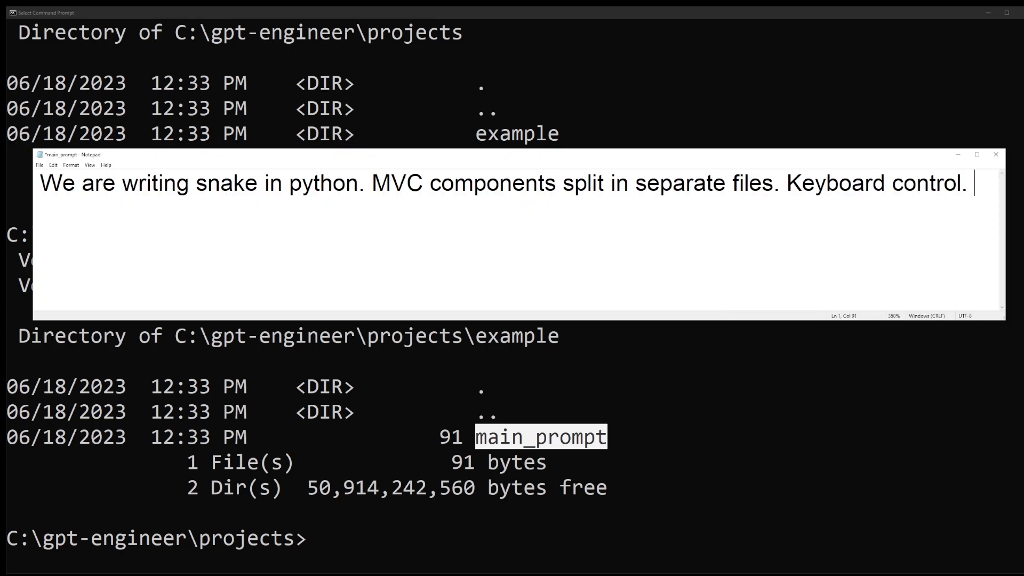
pyautogui.write('Make')
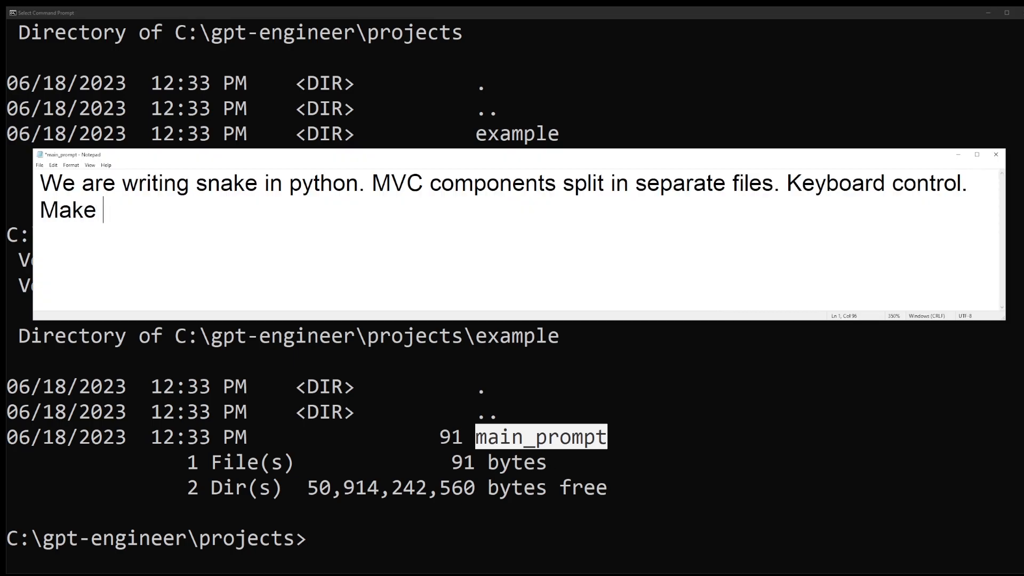
pyautogui.write('food pellet or')
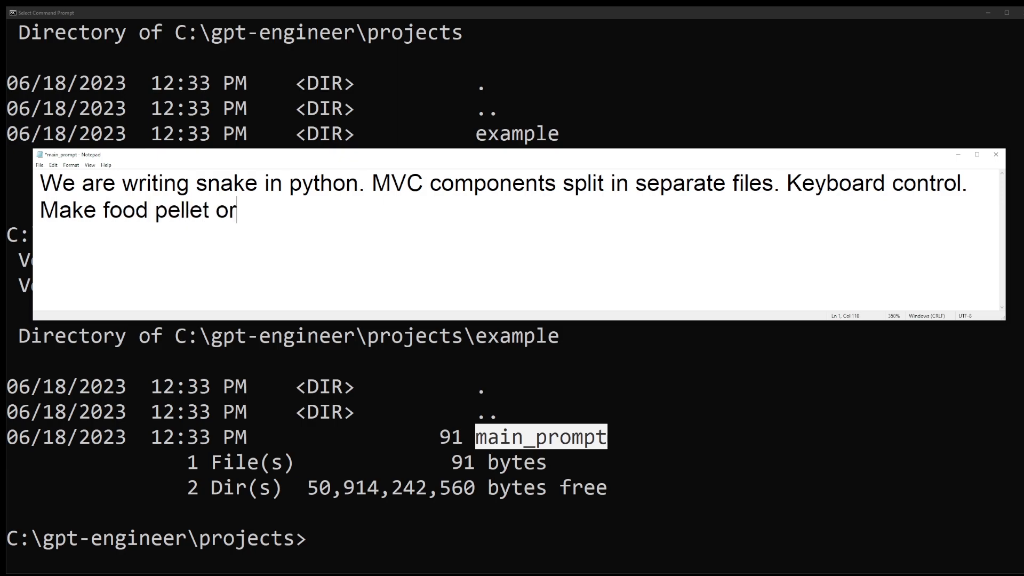
pyautogui.write('ange.')
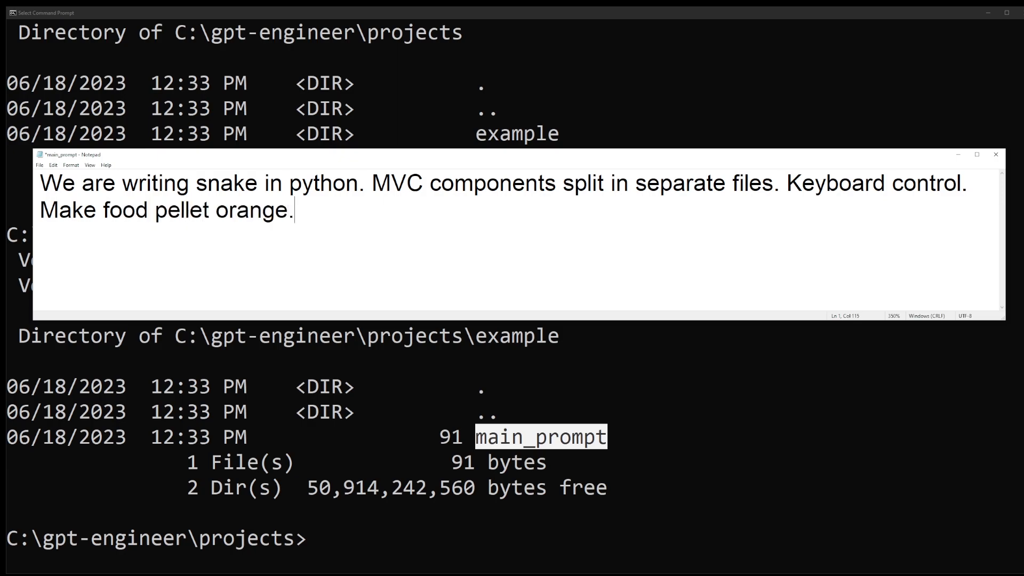
pyautogui.write('Always have 2')
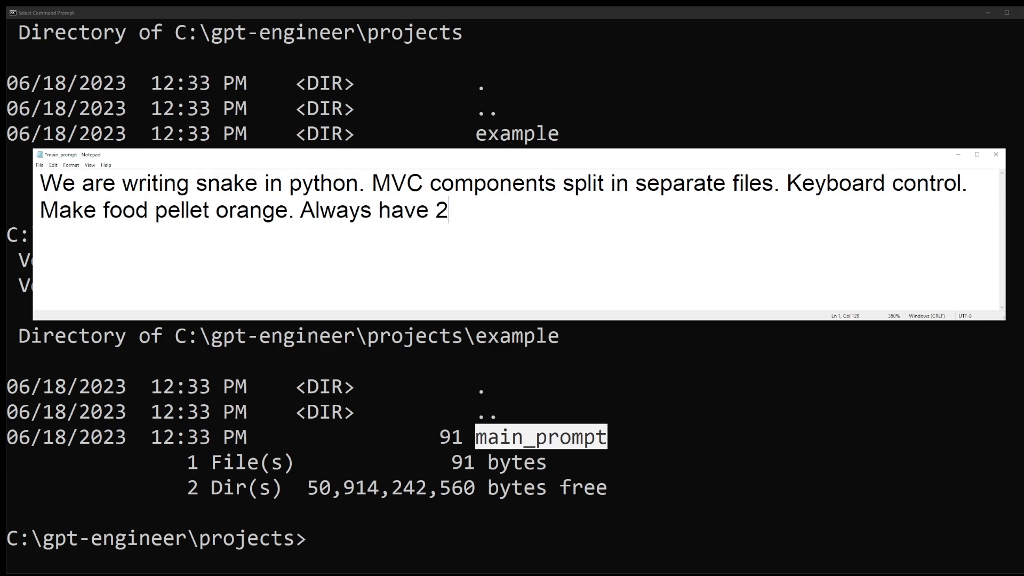
pyautogui.write('food pellets on the screen at any ti')
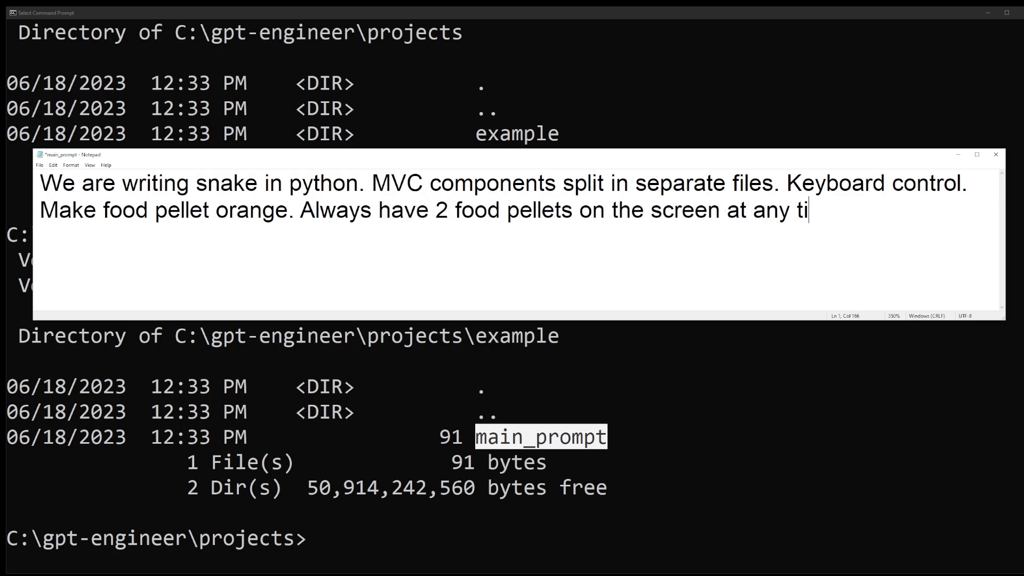
pyautogui.write('me. Make pellets')
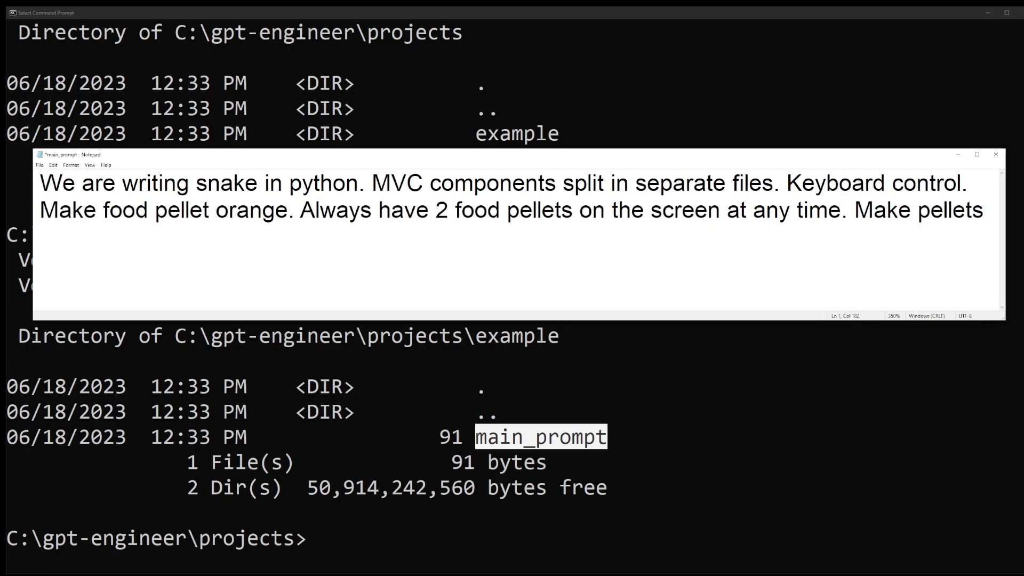
pyautogui.write('move')
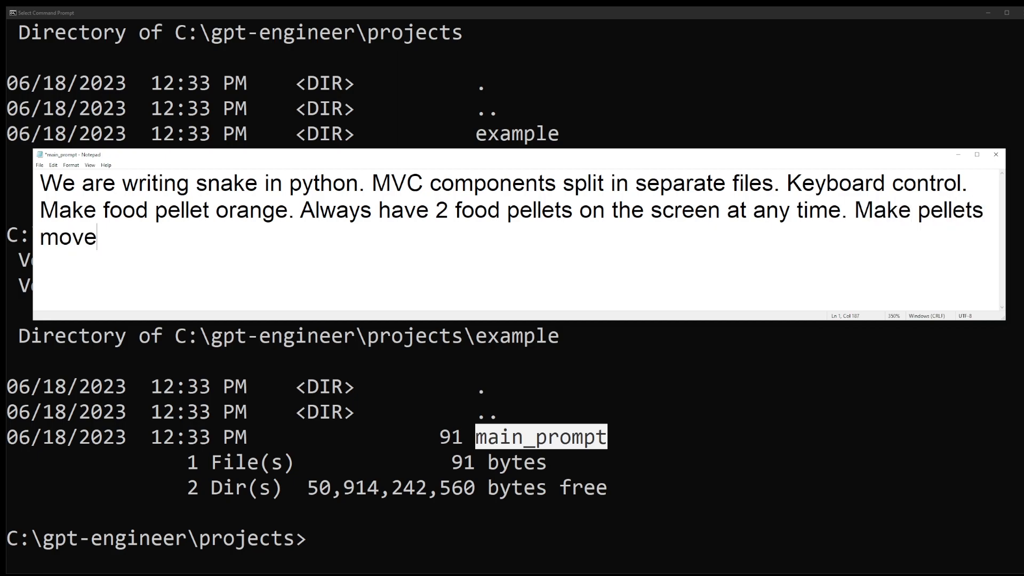
pyautogui.write(', by changing position every 5 seconds in any of the 8 directions, by 1 cell. Make the game grid')
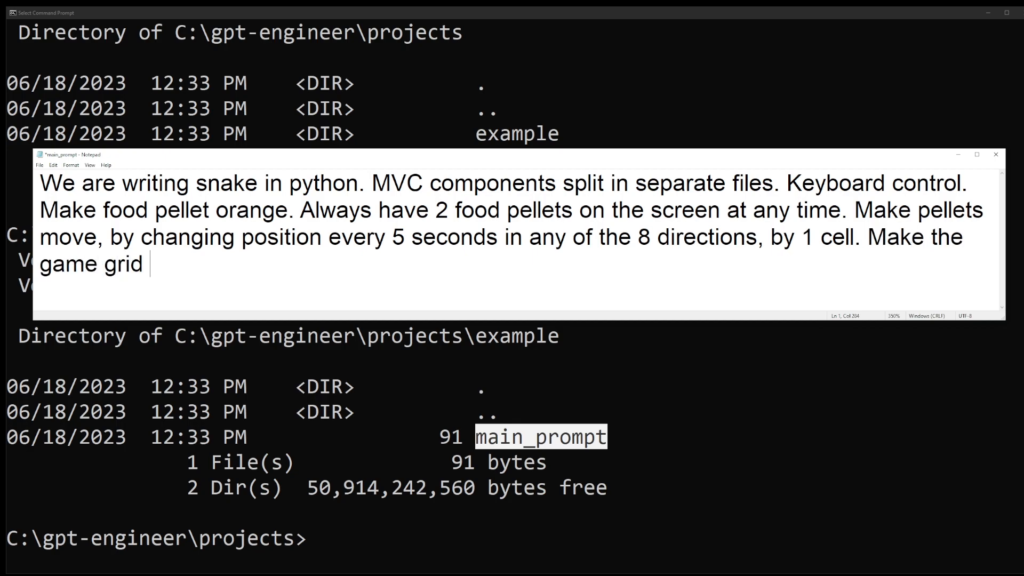
# Add a 50 by 50 cell grid and an upper-right score display
pyautogui.write('50 by 50 cells.')
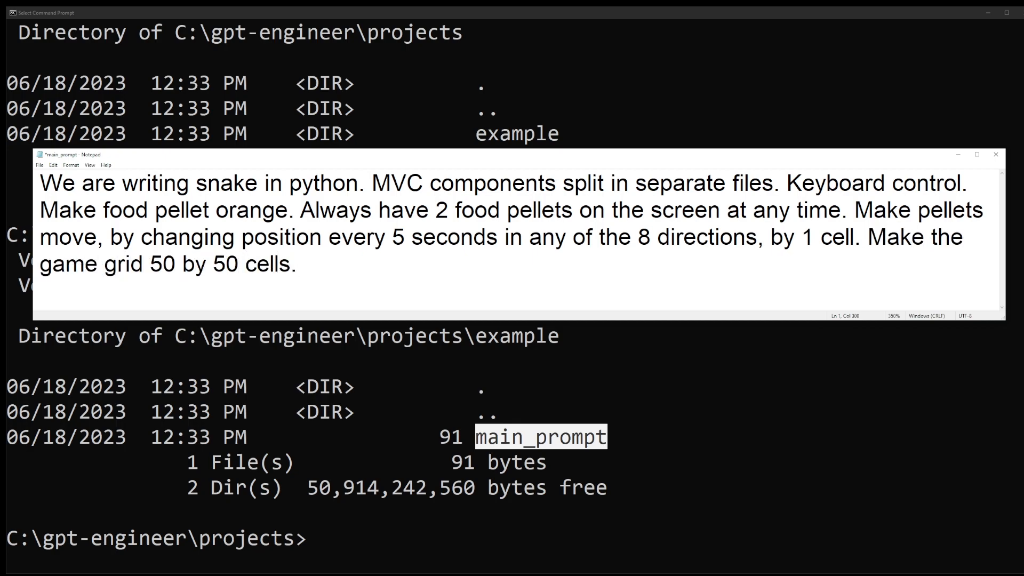
pyautogui.write('Display score')
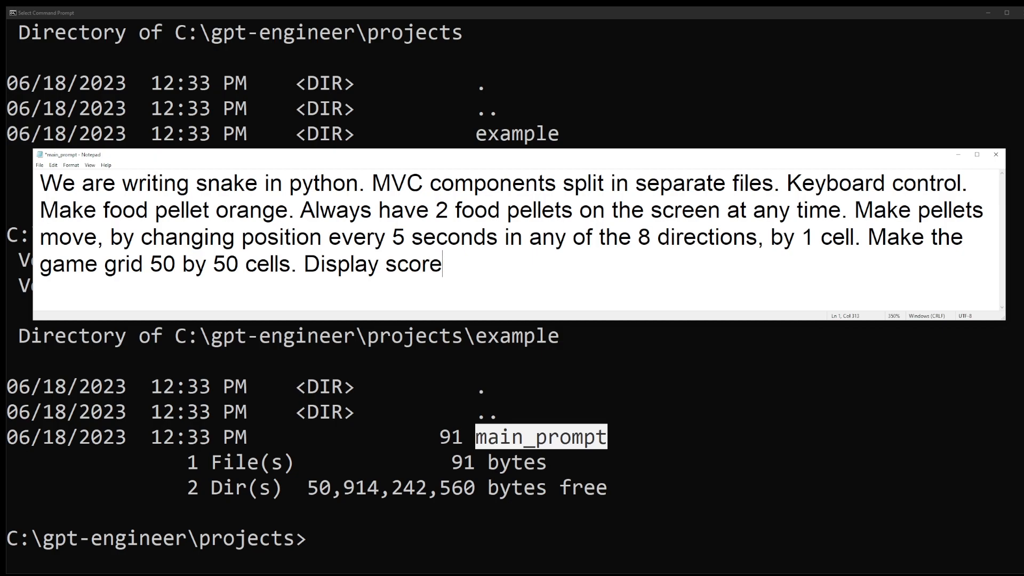
pyautogui.write('in upper right corner.')
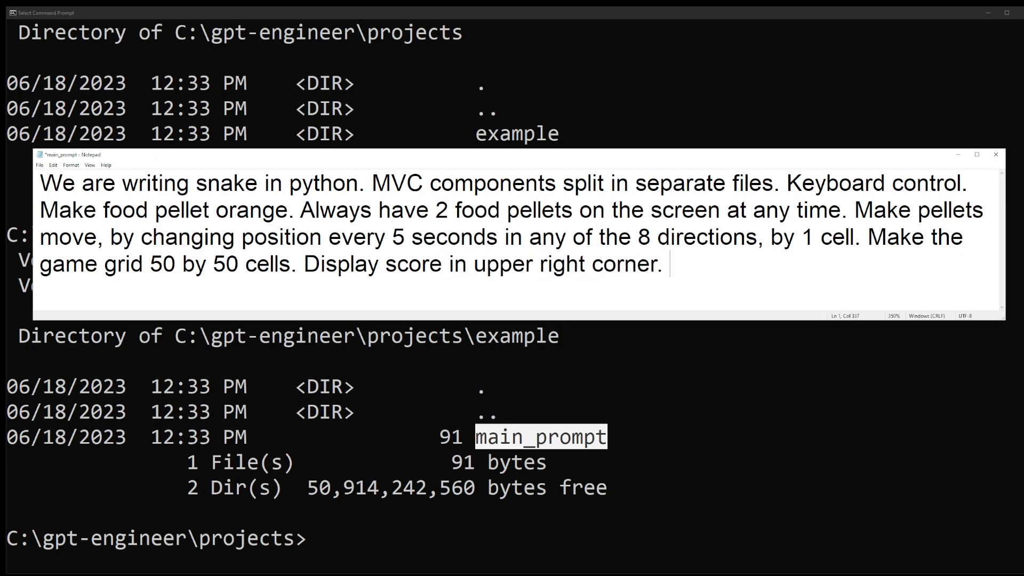
pyautogui.write('Snake eating 1 pellet')
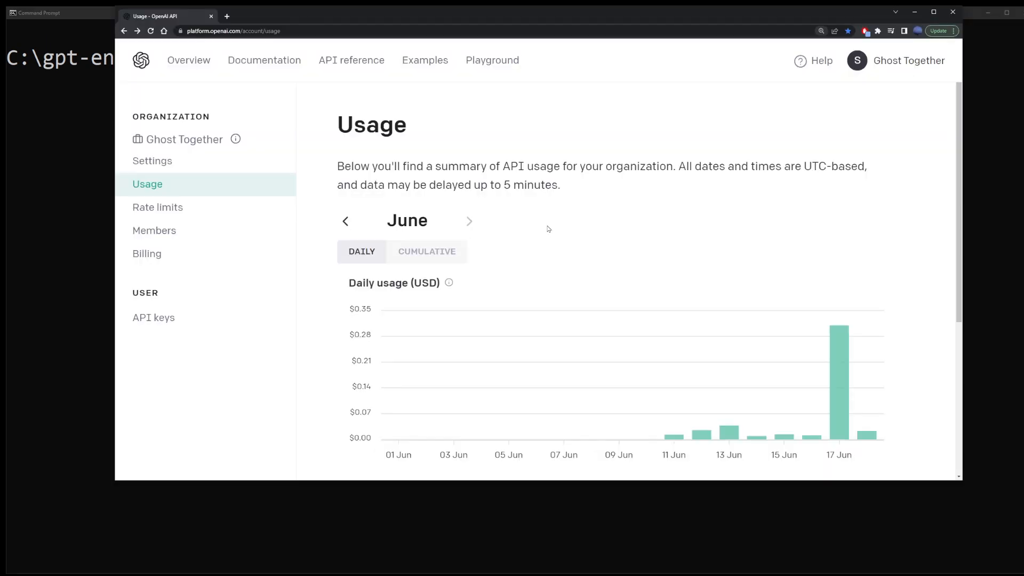
# Create an unnamed secret API key and copy it
pyautogui.doubleClick(925, 60)
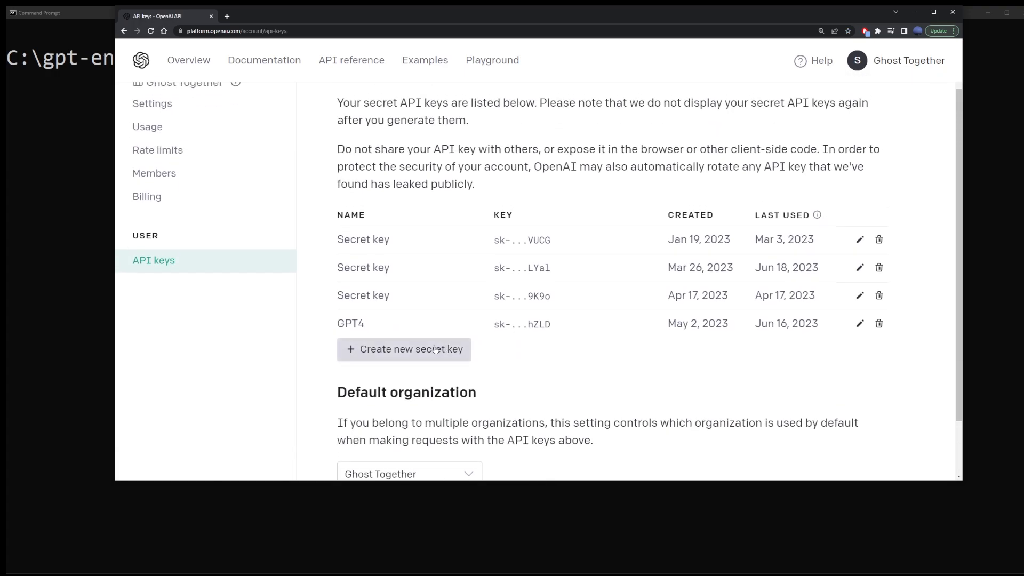
pyautogui.click(403, 349)
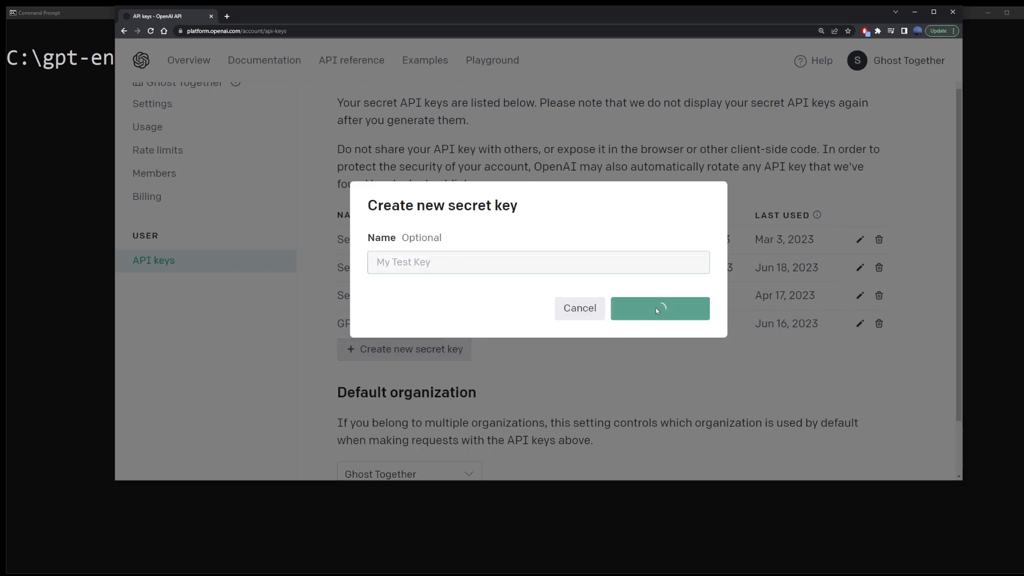
pyautogui.click(659, 308)
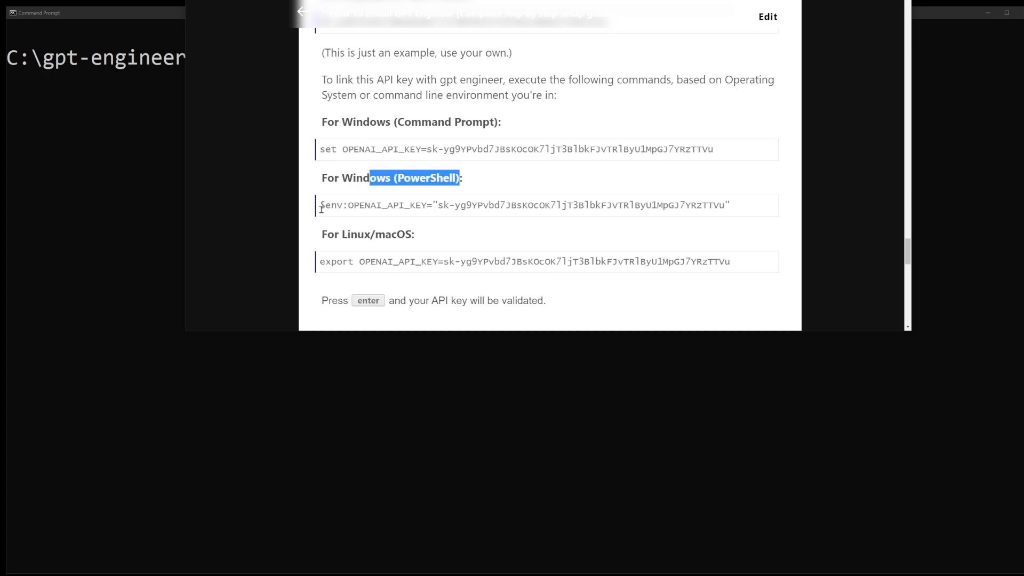
# Copy the 'set OPENAI_API_KEY=' command from the guide's Command Prompt section
pyautogui.doubleClick(333, 205)
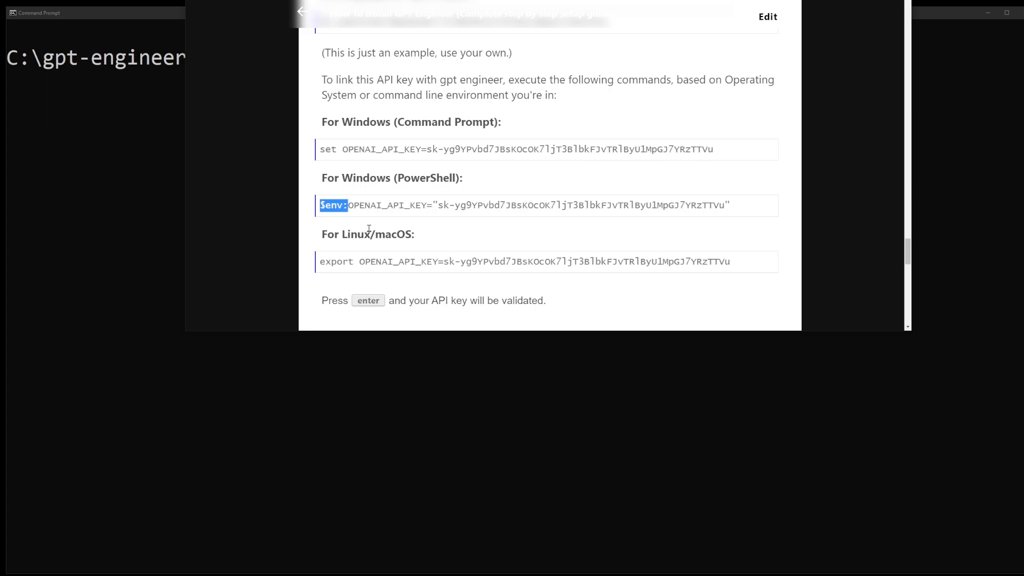
pyautogui.scroll(-3)
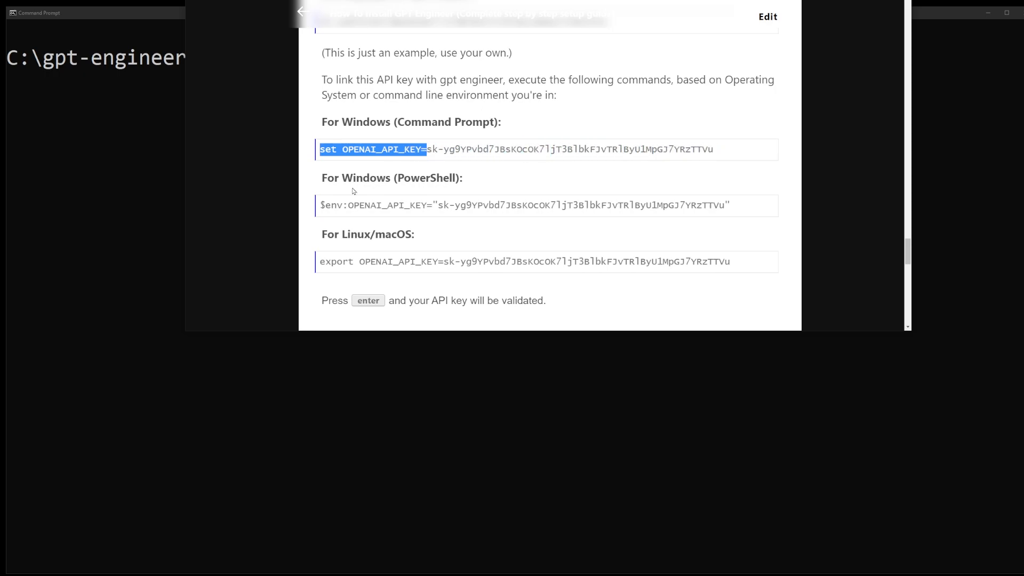
pyautogui.rightClick(373, 149)
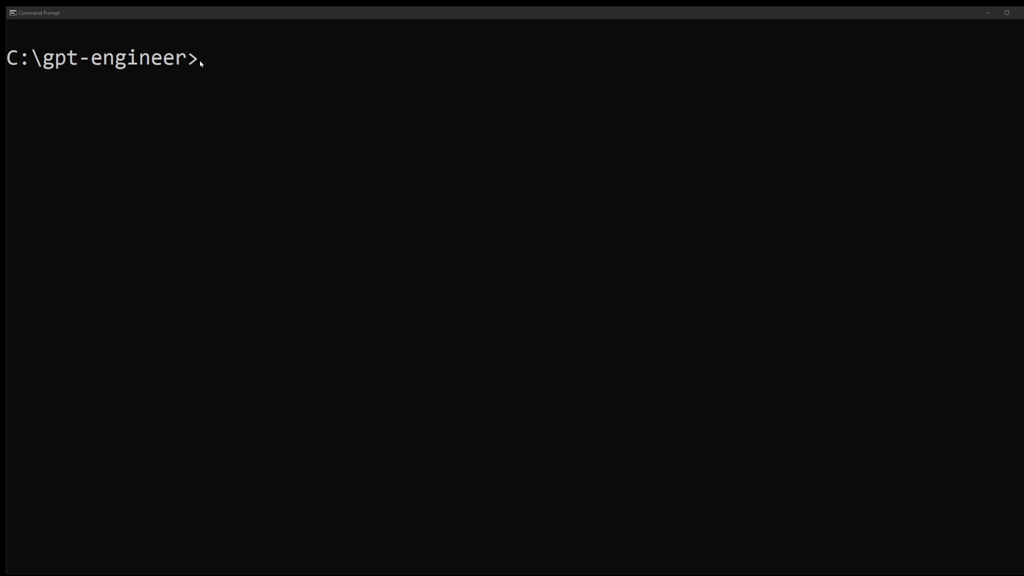
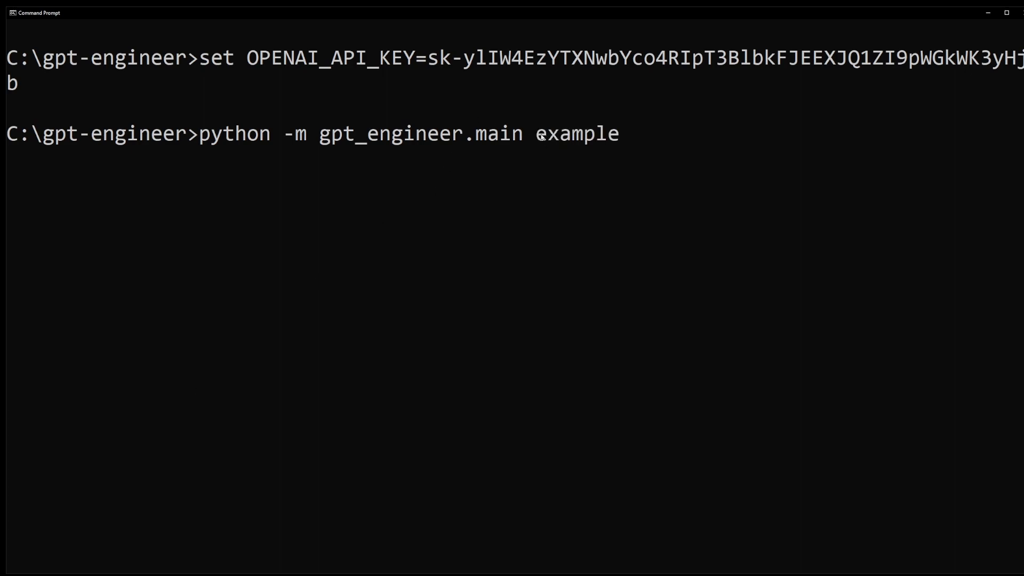
# Set OPENAI_API_KEY to the secret key and enter 'python -m gpt_engineer.main example'
pyautogui.doubleClick(577, 134)
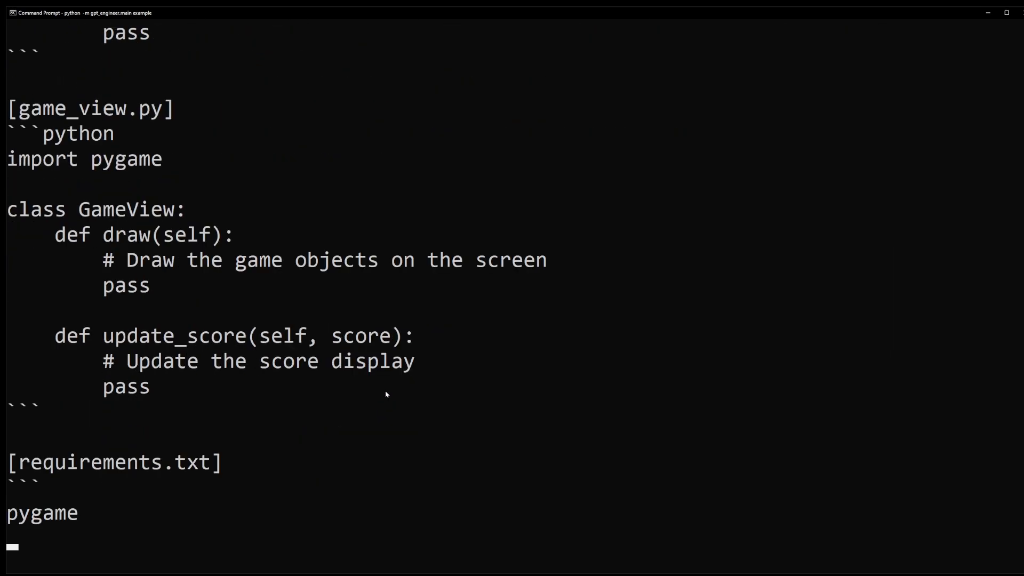
# Scroll through the generated game_controller.py, game_view.py and requirements.txt output
pyautogui.scroll(-3)
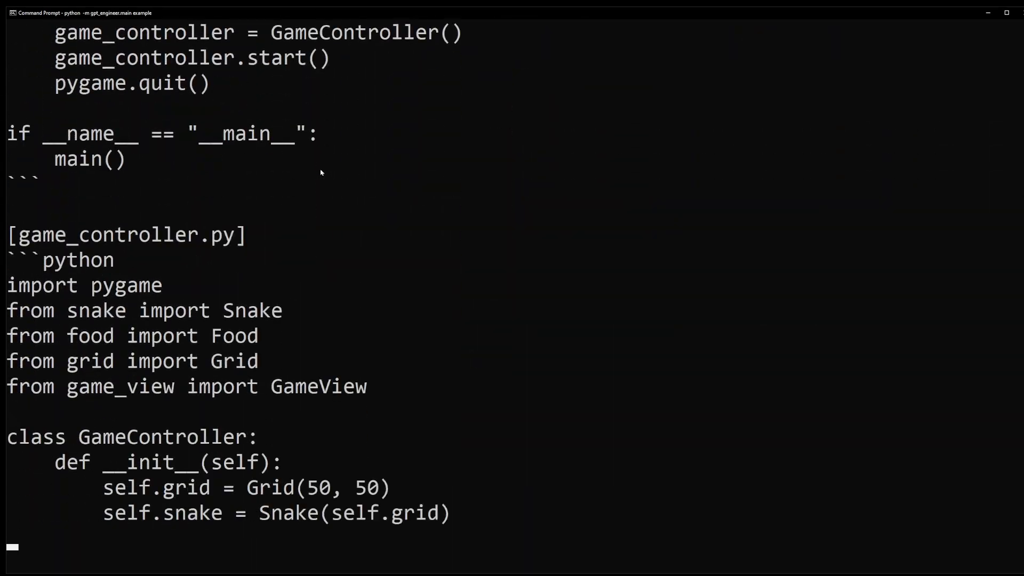
pyautogui.scroll(-3)
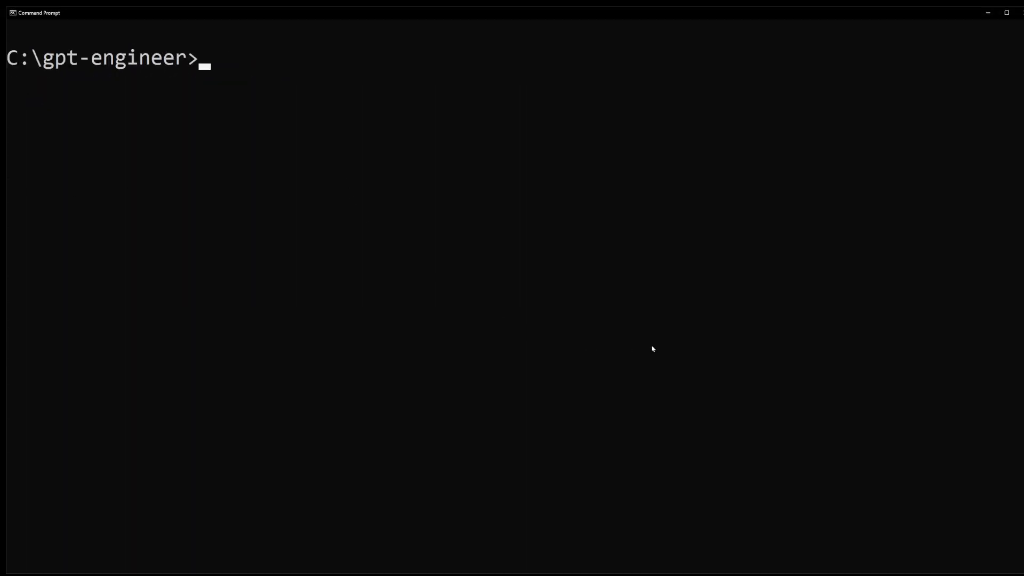
# Run python main.py in projects/example/workspace, which fails with a pygame ModuleNotFoundError
pyautogui.write('cd projects')
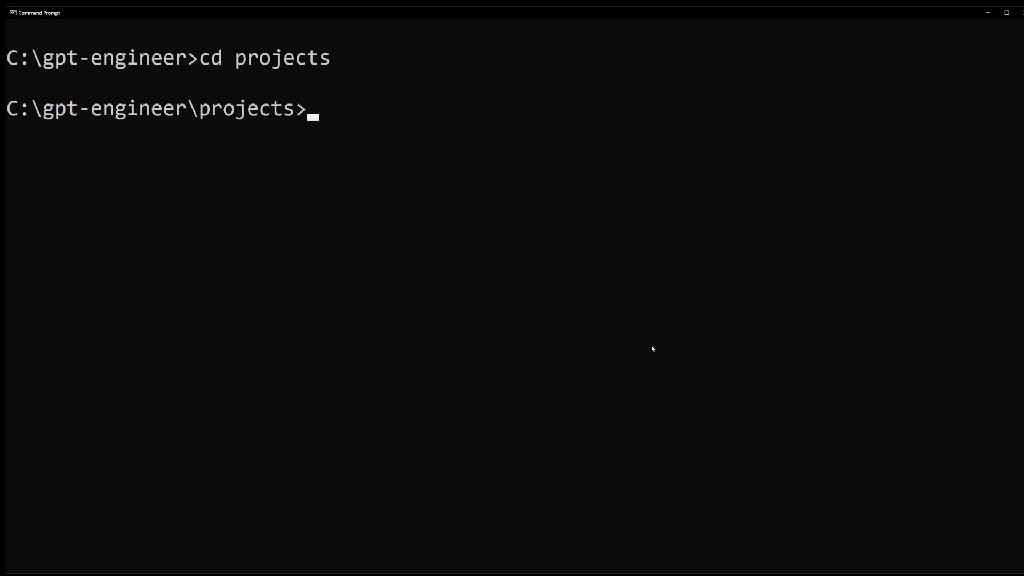
pyautogui.write('cd example')
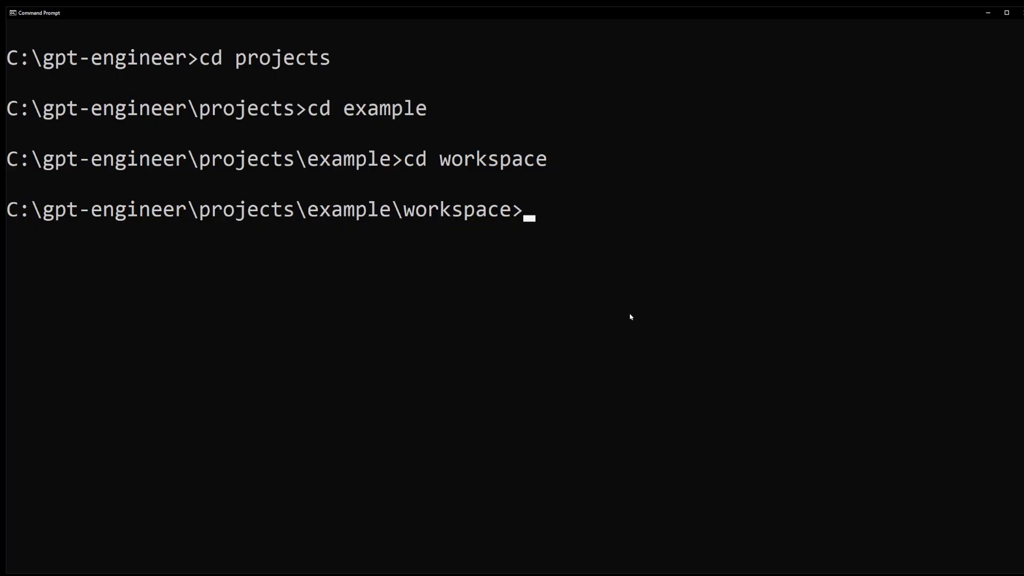
pyautogui.write('python')
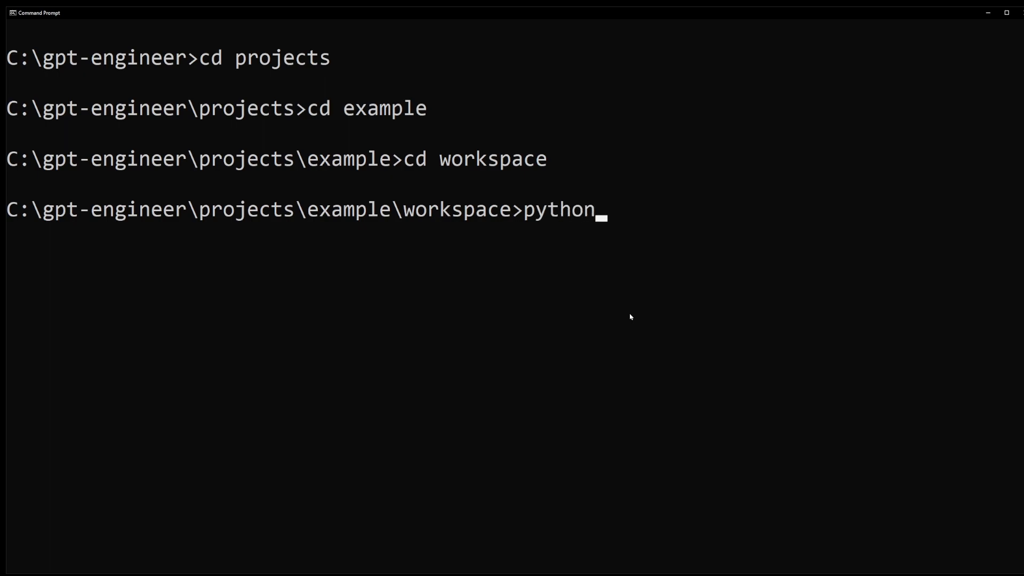
pyautogui.write('ma')
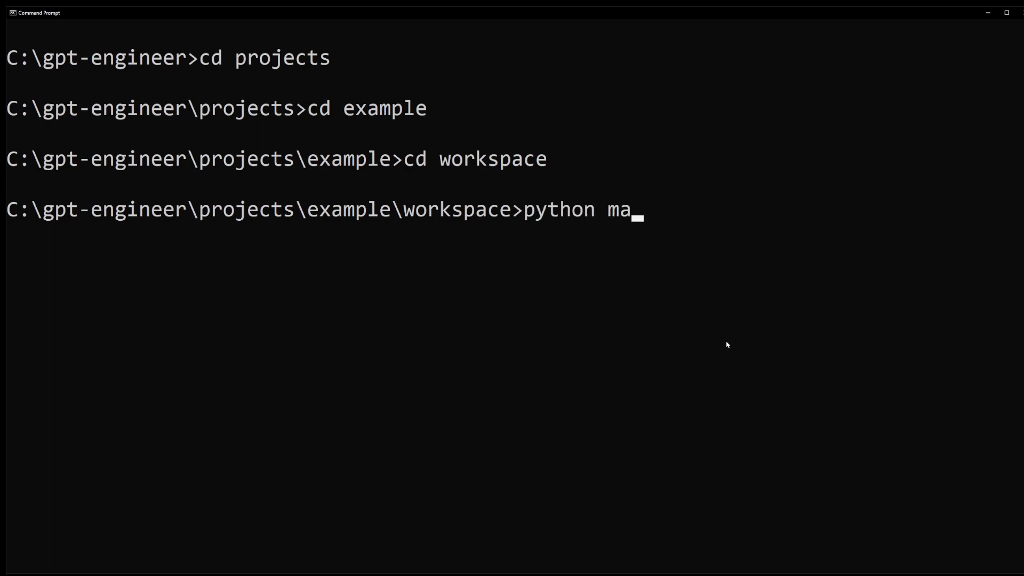
pyautogui.write('in.py')
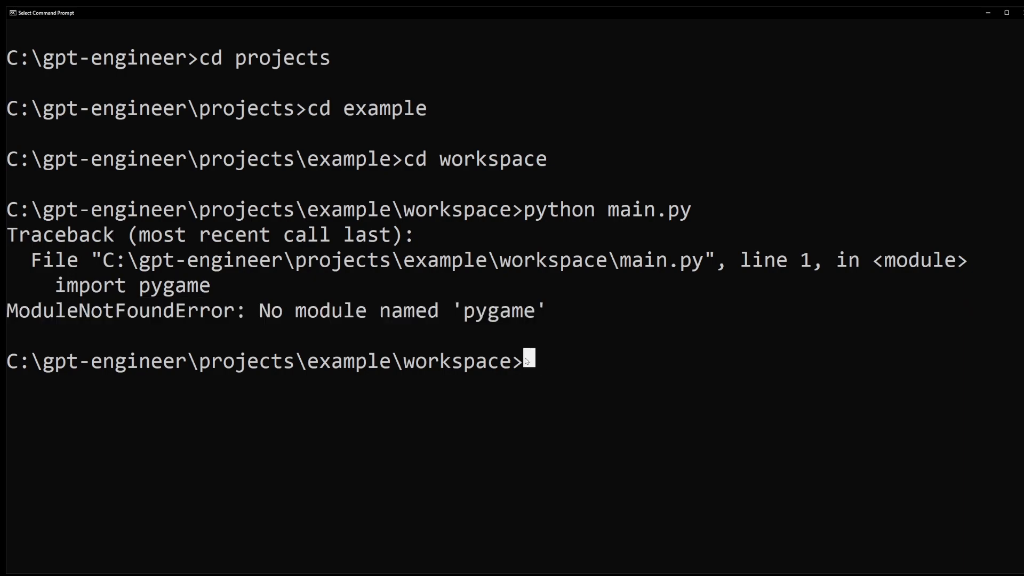
# Install pygame 2.4.0 with pip and begin retyping 'python main.py'
pyautogui.write('pi')
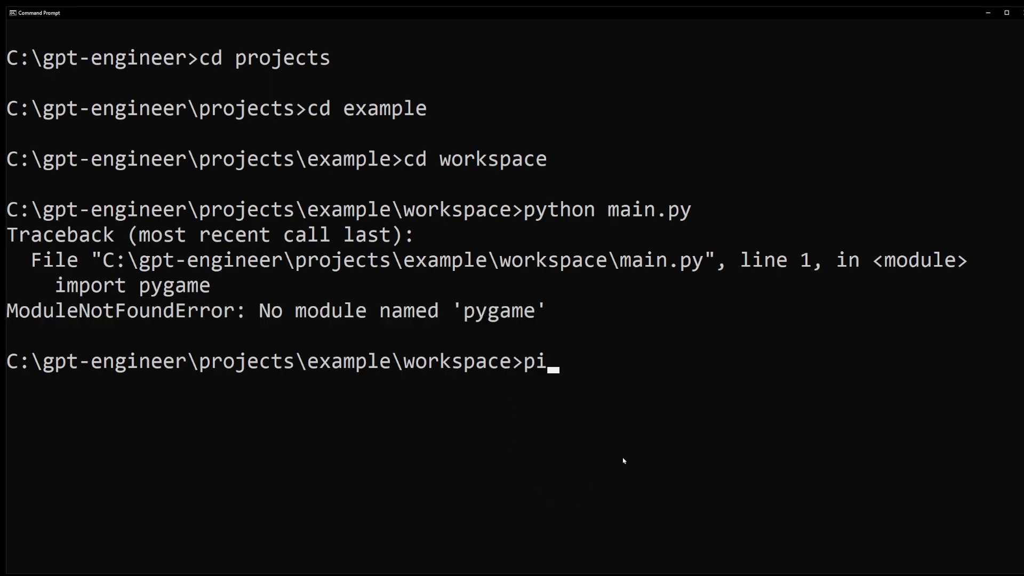
pyautogui.write('p install pygame')
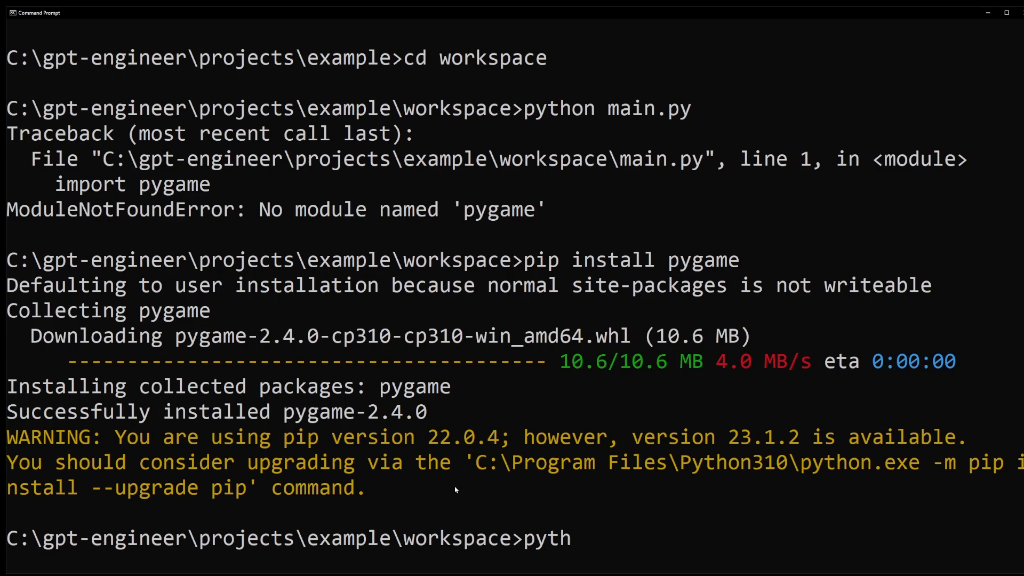
pyautogui.write('on')
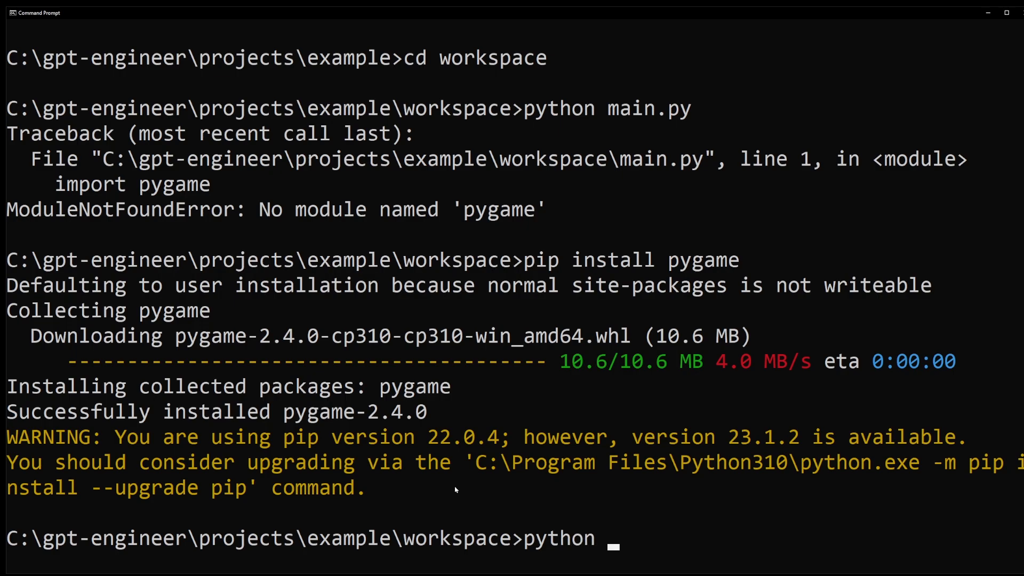
pyautogui.write('main.p')
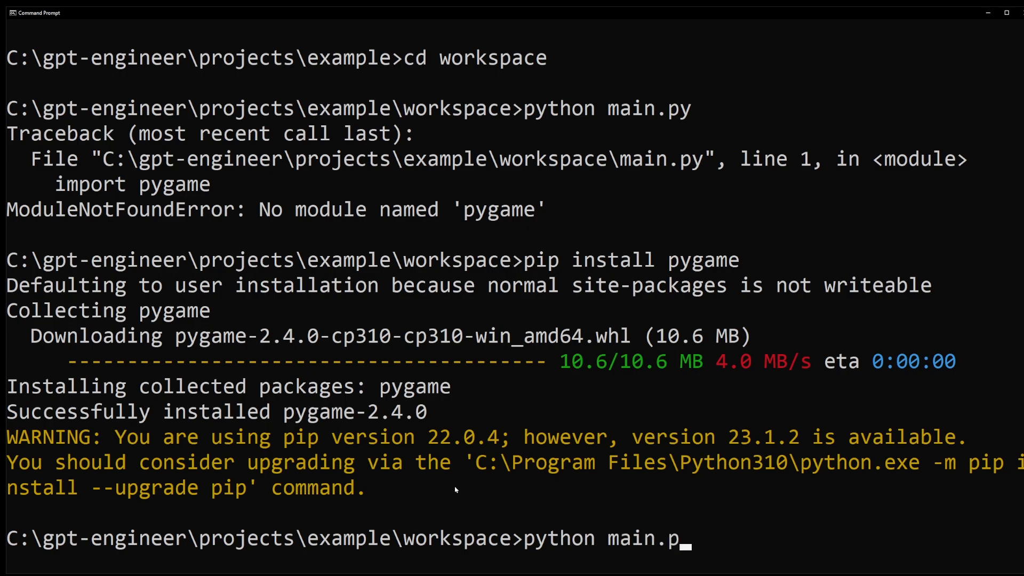